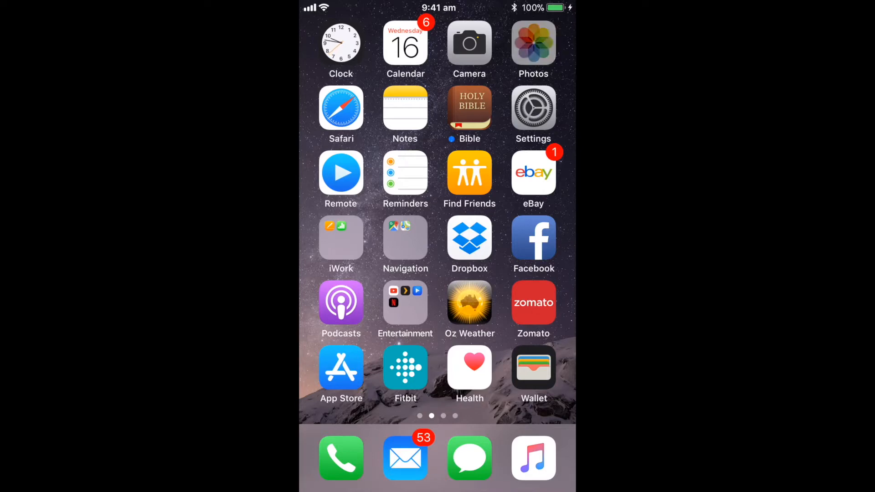
# Open the Photos app to the Camera Roll album of 98 photos and 18 videos
pyautogui.click(532, 50)
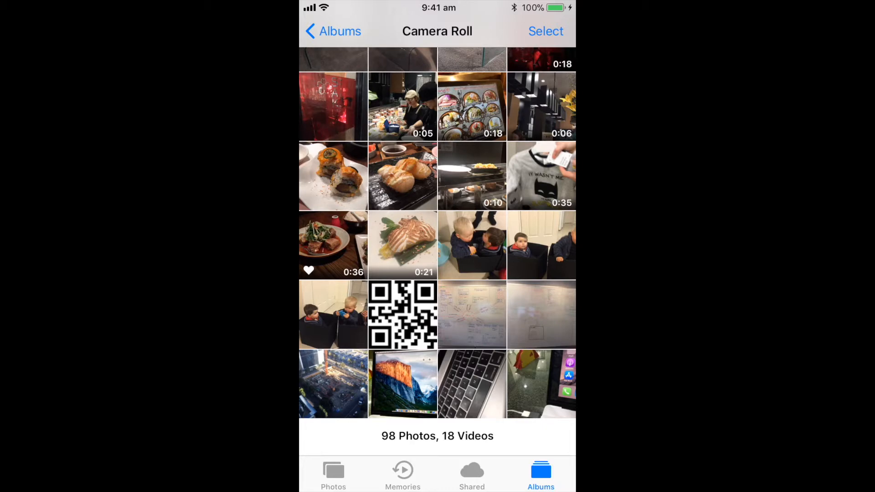
# Open the laptop mountain-wallpaper Live Photo in Edit mode
pyautogui.click(403, 384)
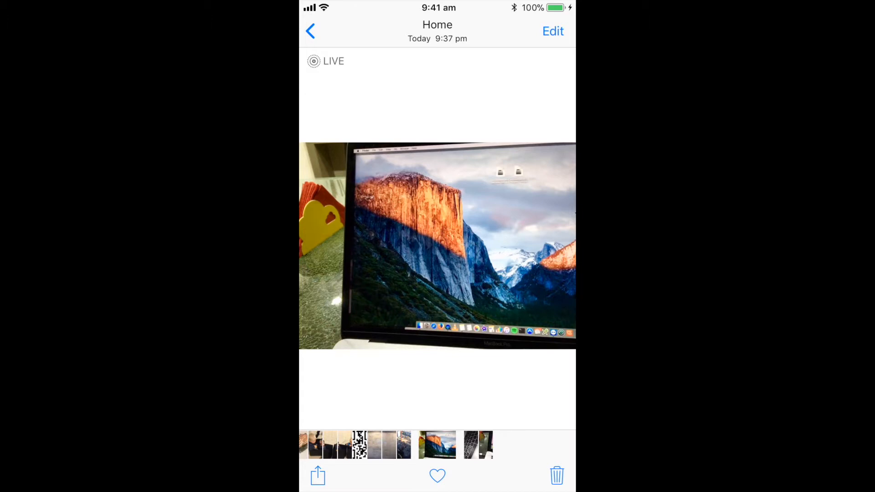
pyautogui.click(553, 31)
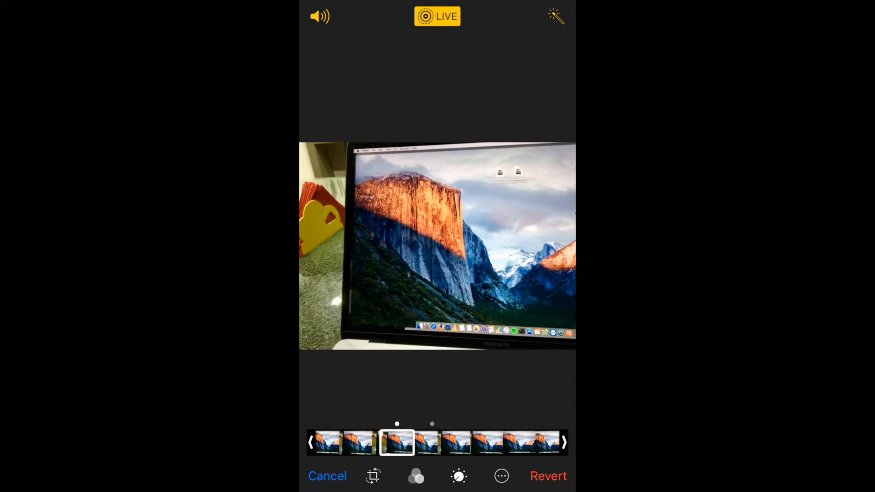
# Pick the last frame in the strip as the laptop Live Photo's key photo and save with Done
pyautogui.click(488, 442)
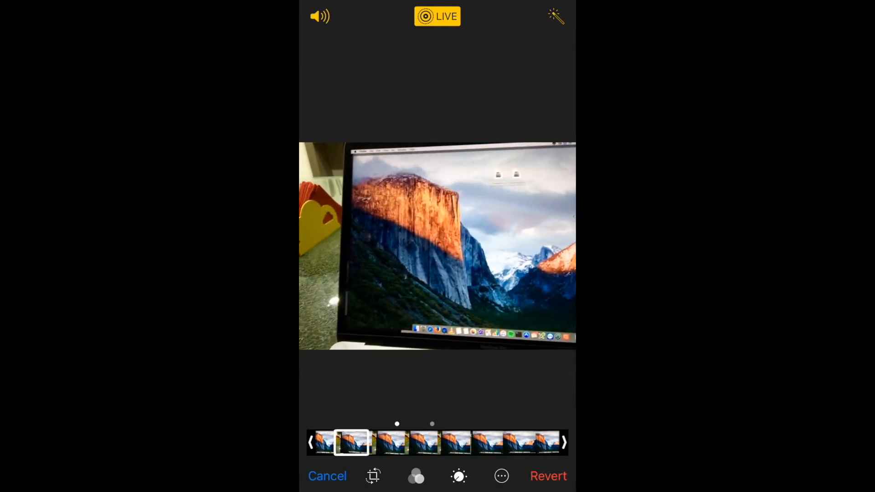
pyautogui.click(540, 443)
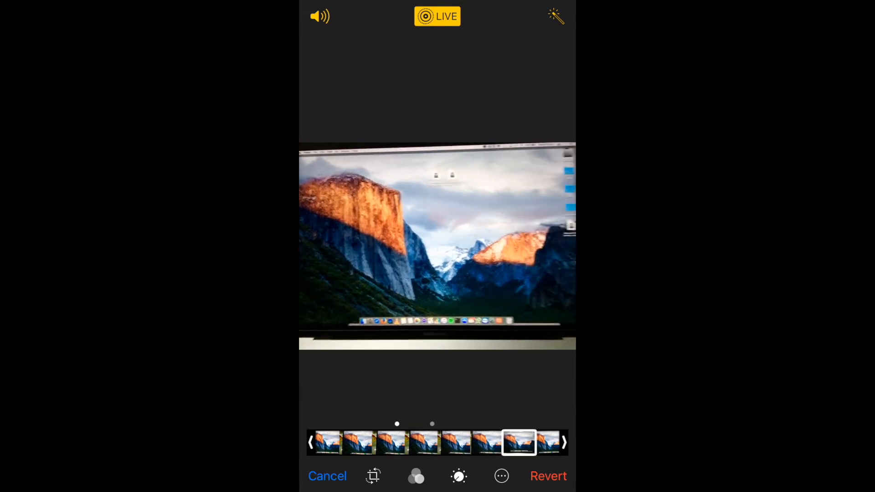
pyautogui.click(540, 442)
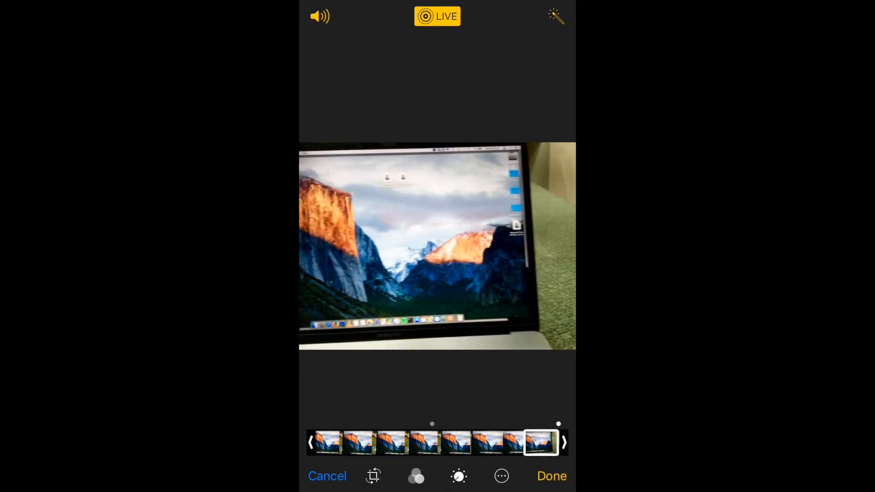
pyautogui.click(551, 476)
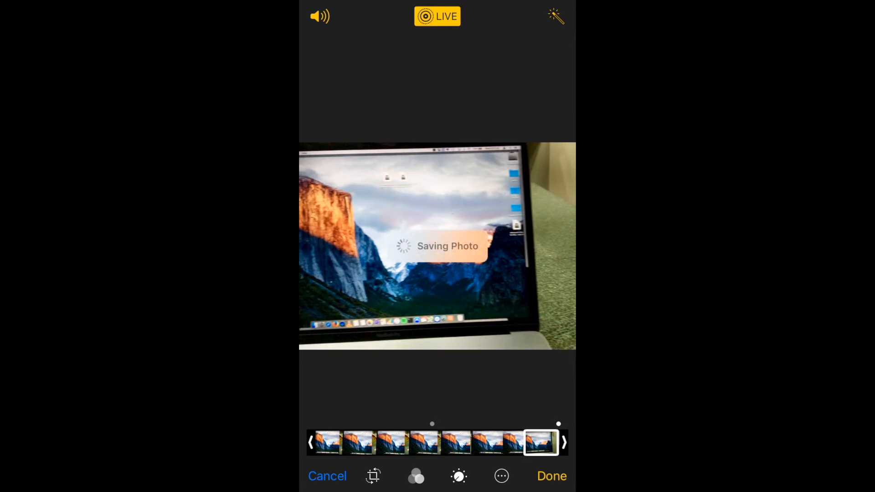
pyautogui.click(552, 476)
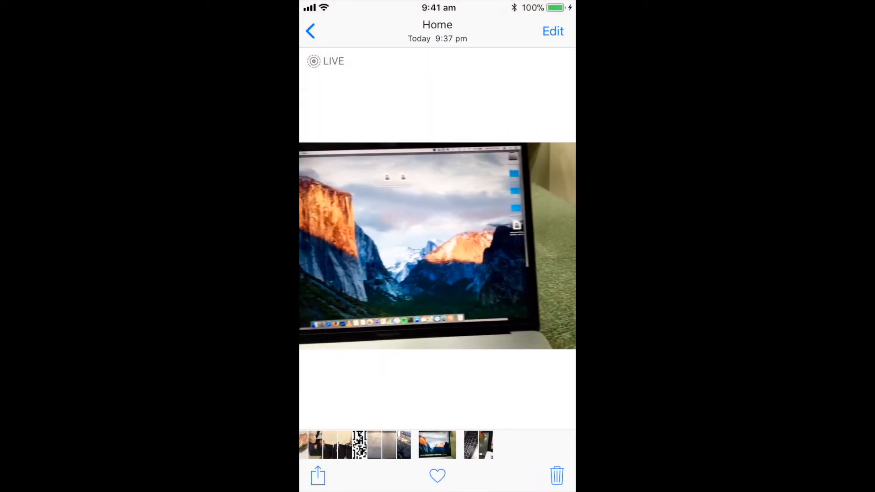
# Re-edit the laptop Live Photo to mute its sound, save, and go back to the Camera Roll
pyautogui.click(553, 30)
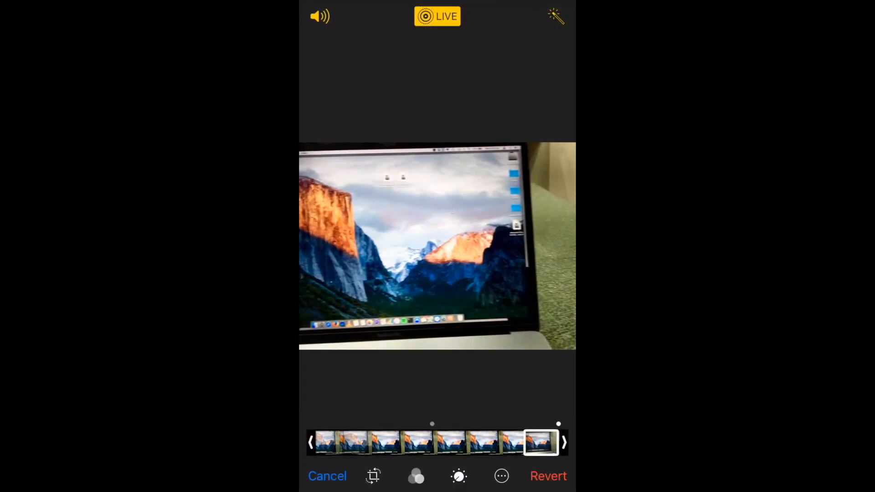
pyautogui.click(395, 443)
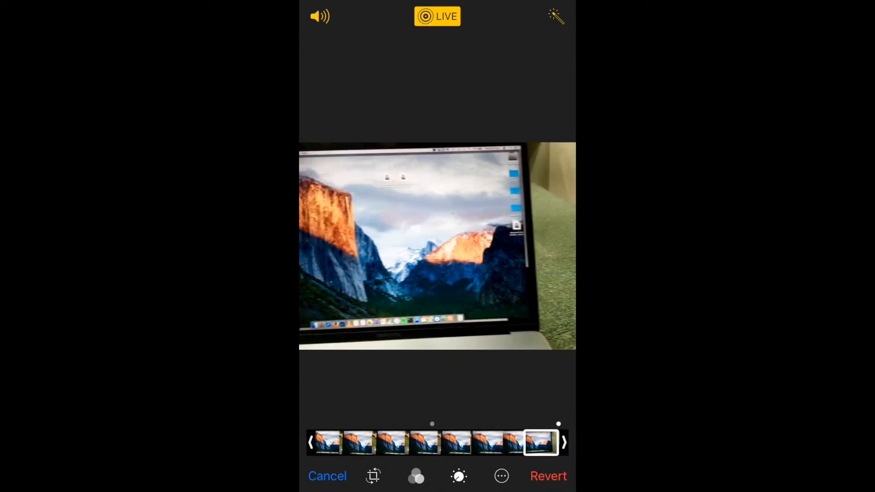
pyautogui.click(320, 15)
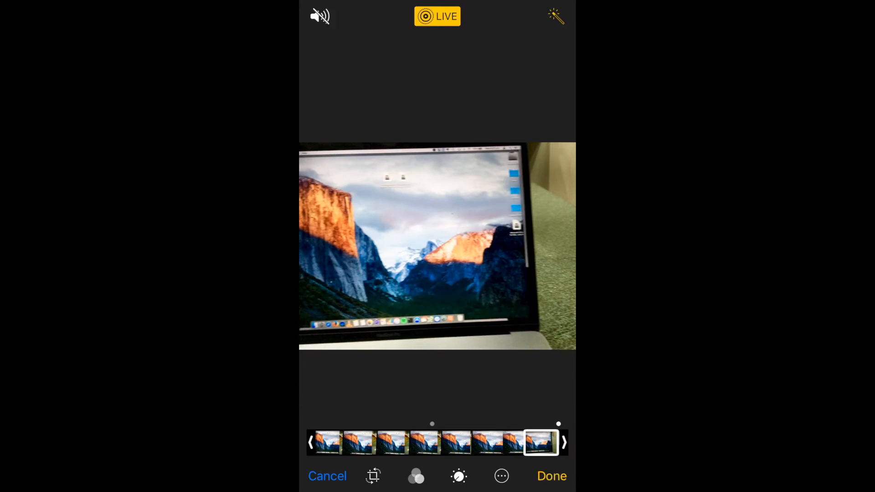
pyautogui.click(320, 16)
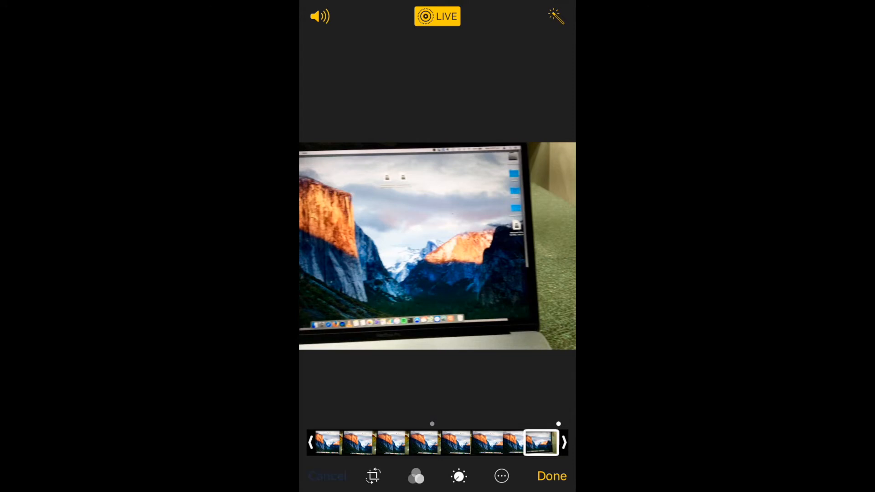
pyautogui.click(552, 476)
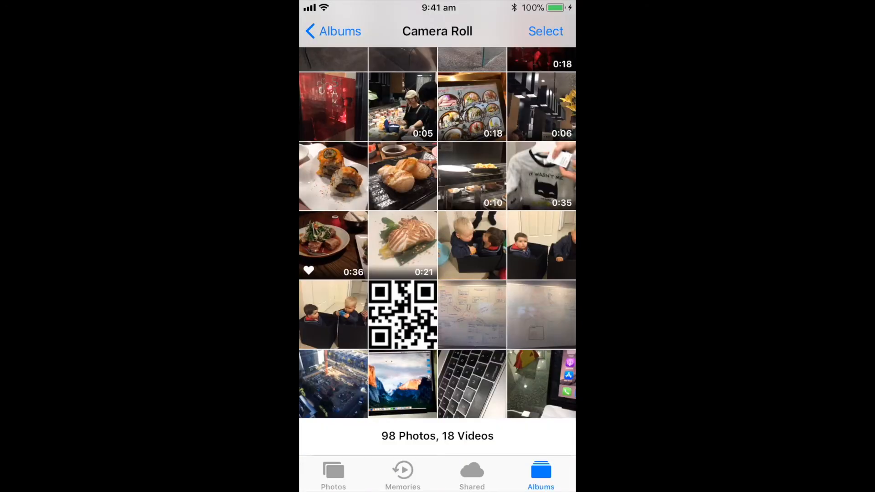
# Open the keyboard Live Photo, reveal its Effects row, and apply Loop
pyautogui.click(471, 384)
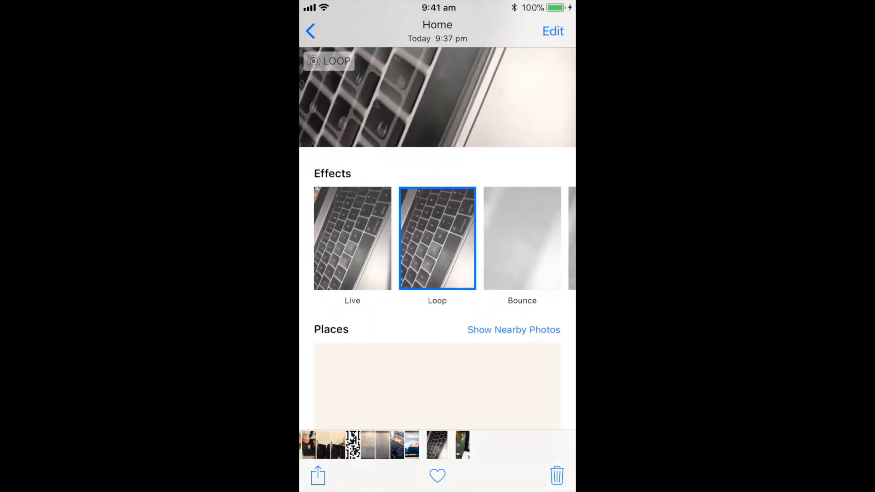
pyautogui.scroll(3)
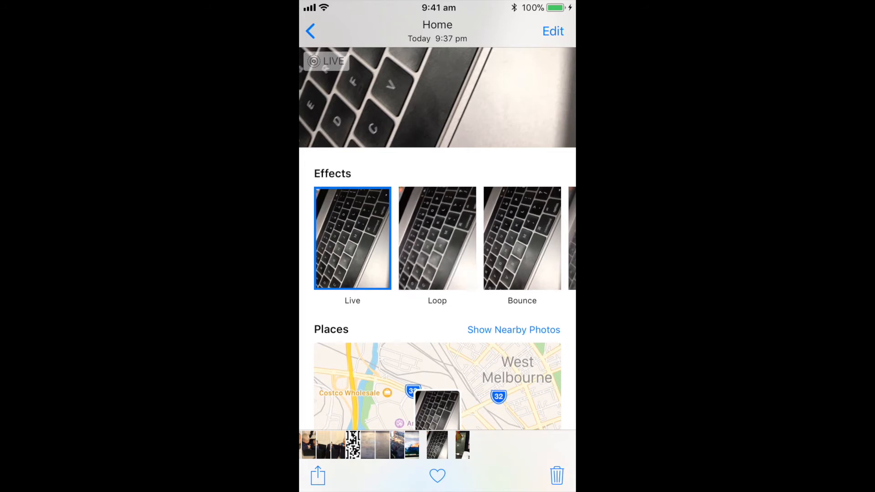
pyautogui.hscroll(-3)
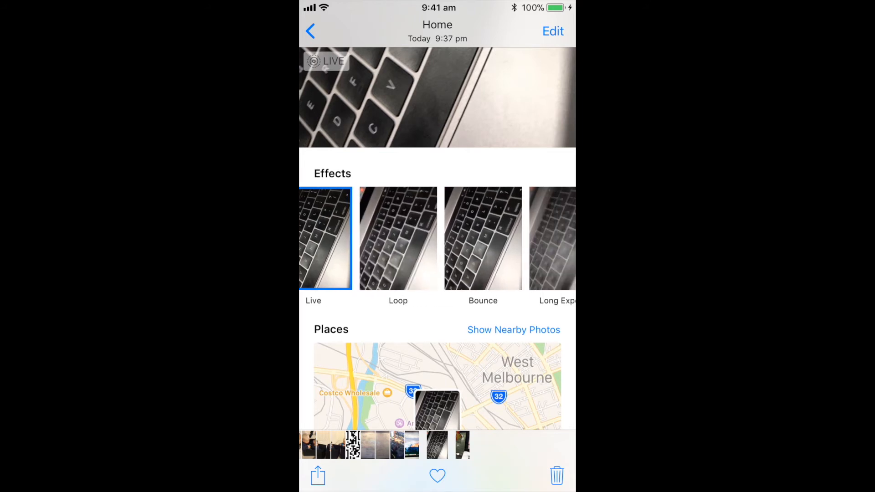
pyautogui.hscroll(3)
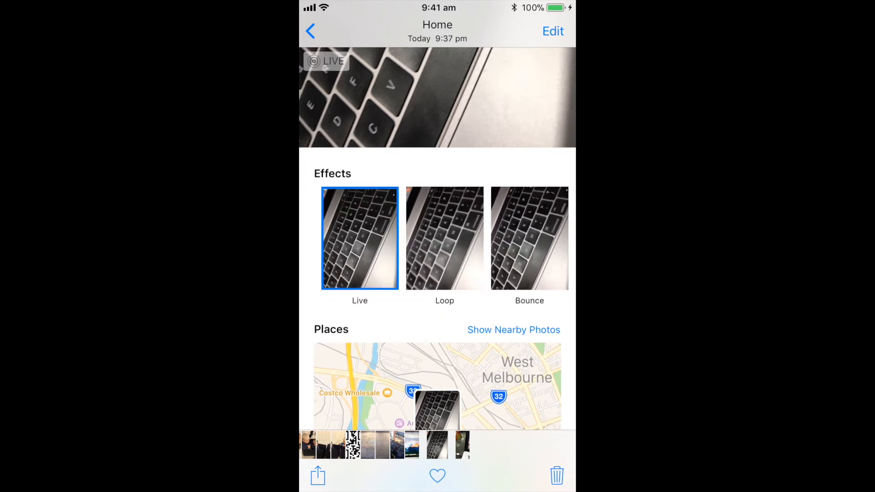
pyautogui.scroll(3)
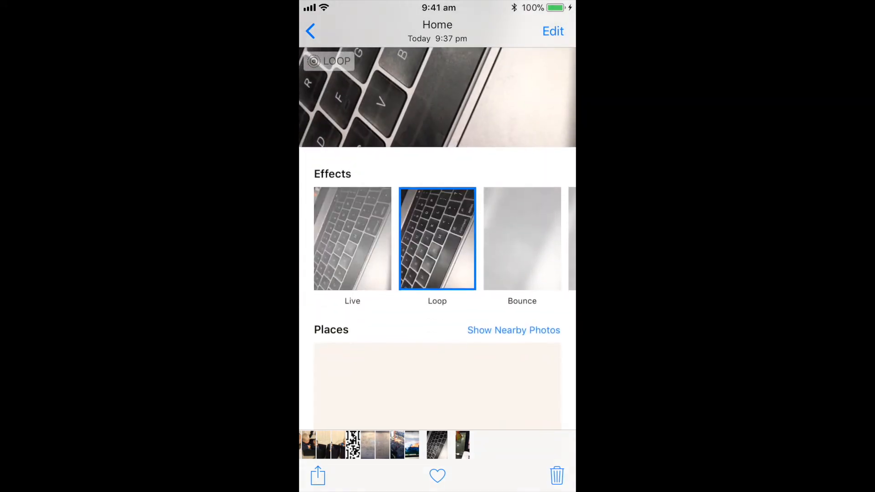
# Change the keyboard Live Photo's effect to Bounce and return to the Camera Roll
pyautogui.hscroll(-3)
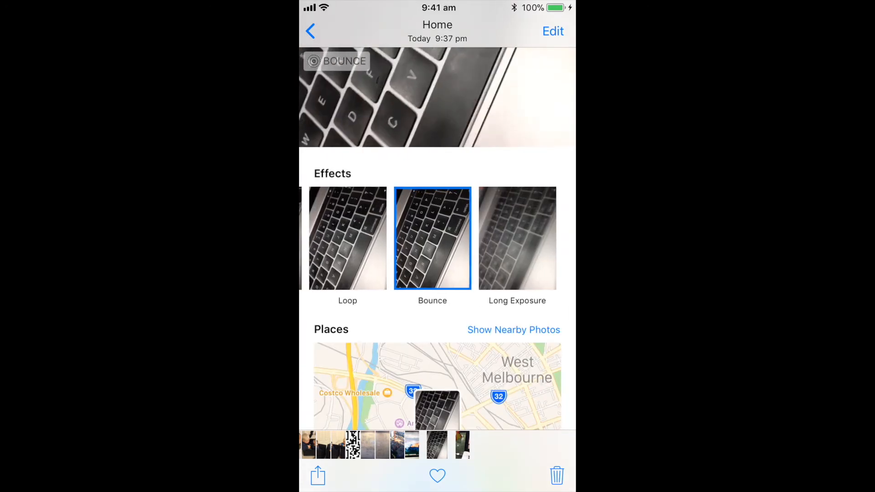
pyautogui.scroll(3)
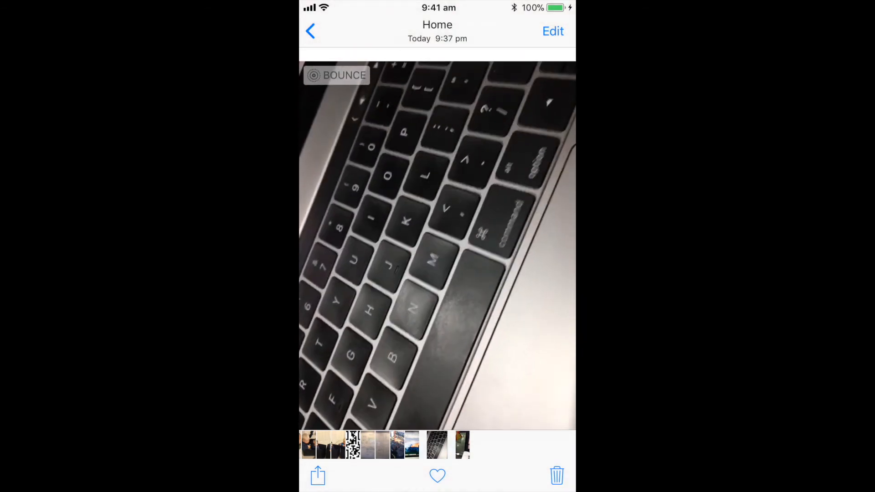
pyautogui.click(310, 30)
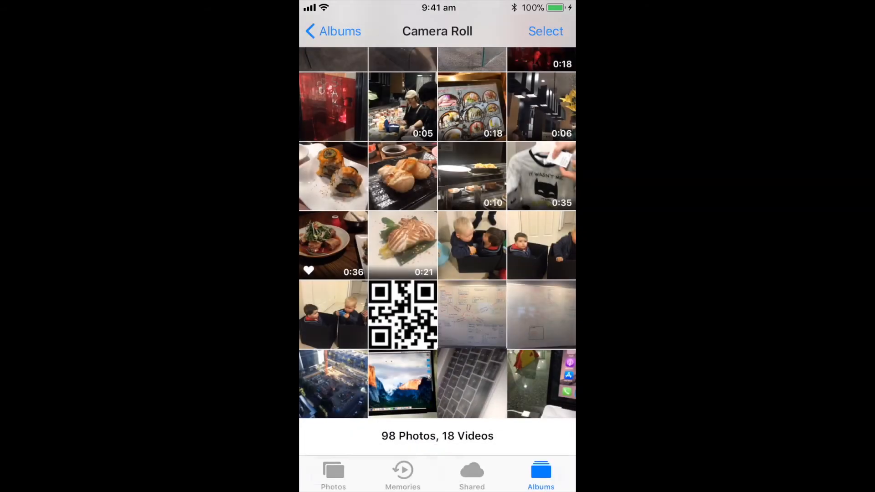
pyautogui.click(472, 383)
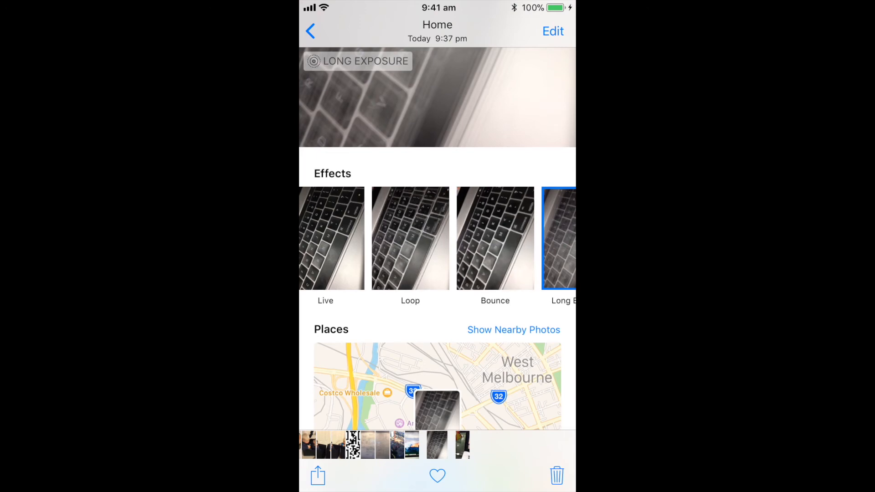
pyautogui.click(495, 238)
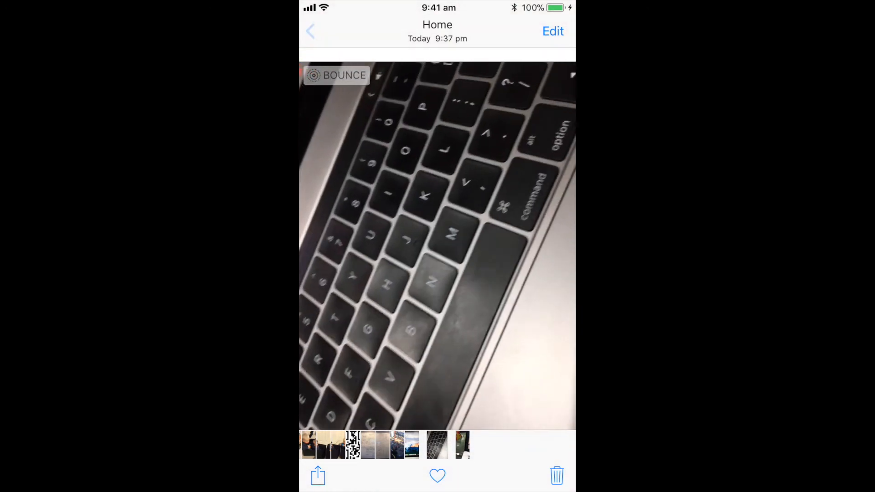
pyautogui.click(310, 31)
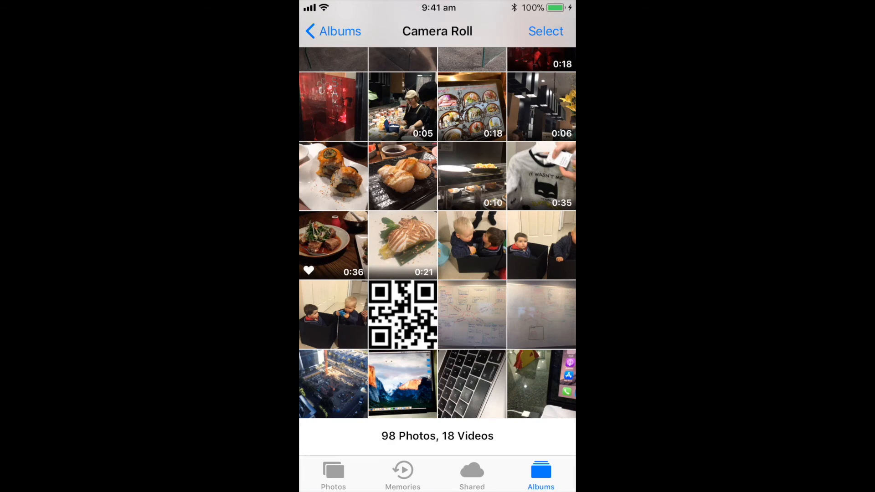
pyautogui.click(471, 383)
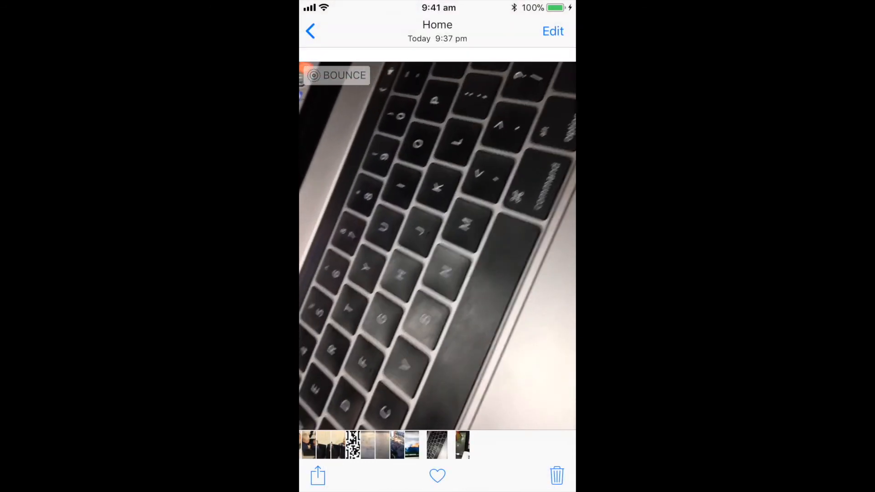
pyautogui.click(311, 30)
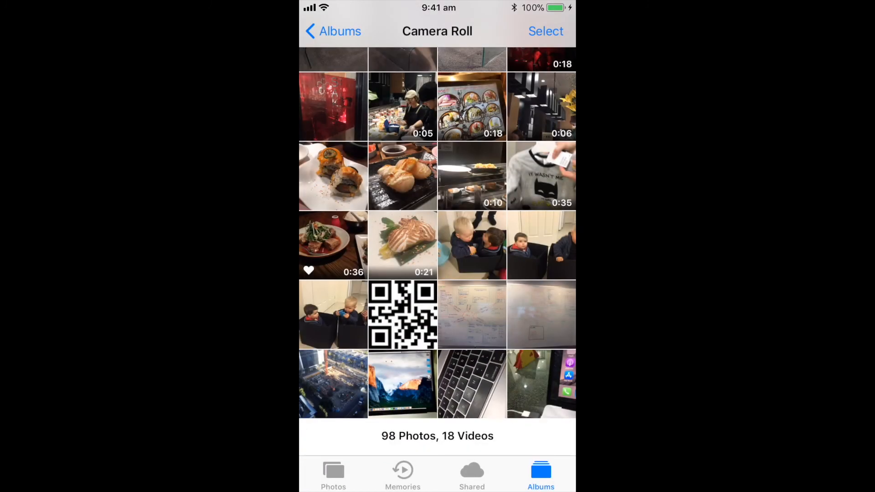